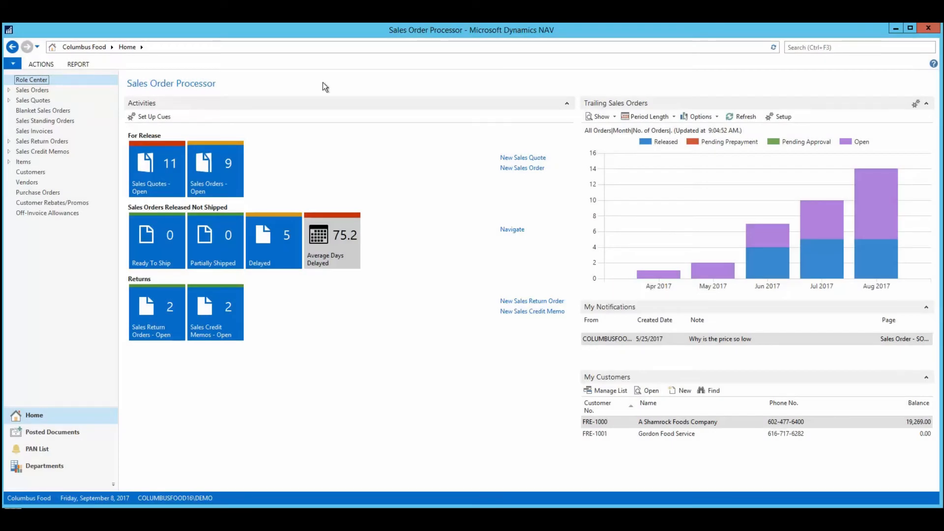
Search for and open the warehouse Locations page
left_click(860, 47)
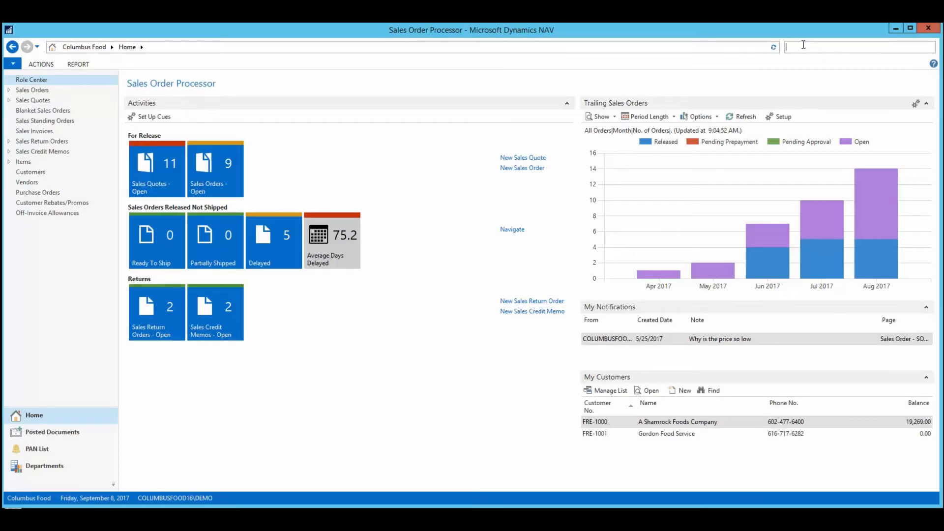
type("Locations")
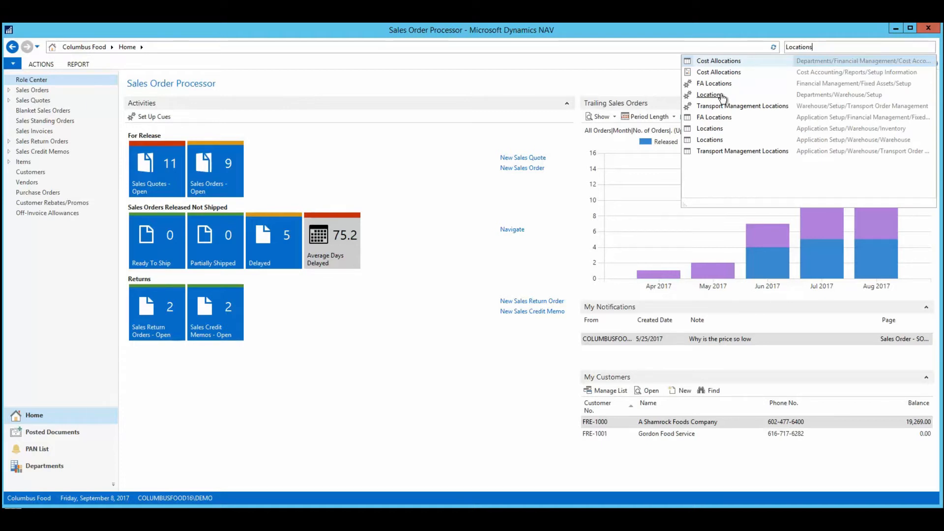
left_click(710, 94)
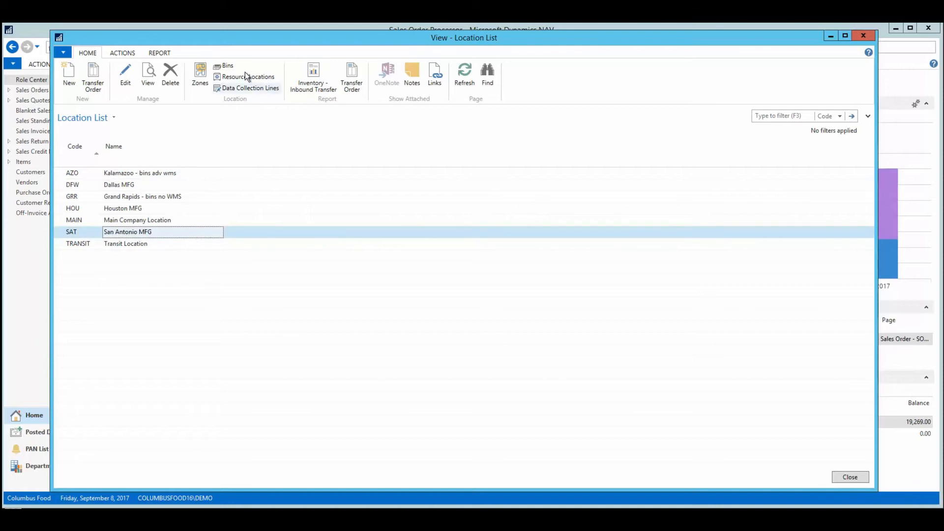
left_click(228, 65)
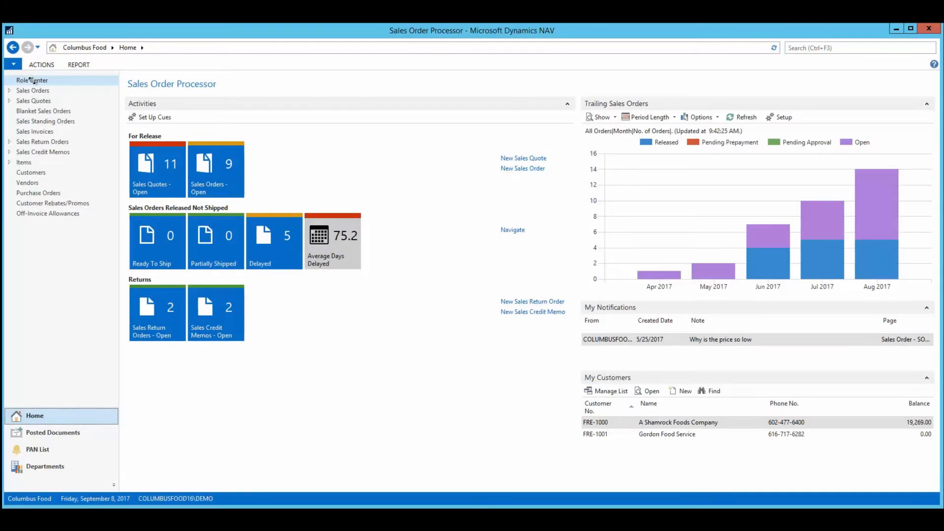
Open version 2 of MSDS000001, browse its Chemical List, and return to the MSDS list
left_click(37, 48)
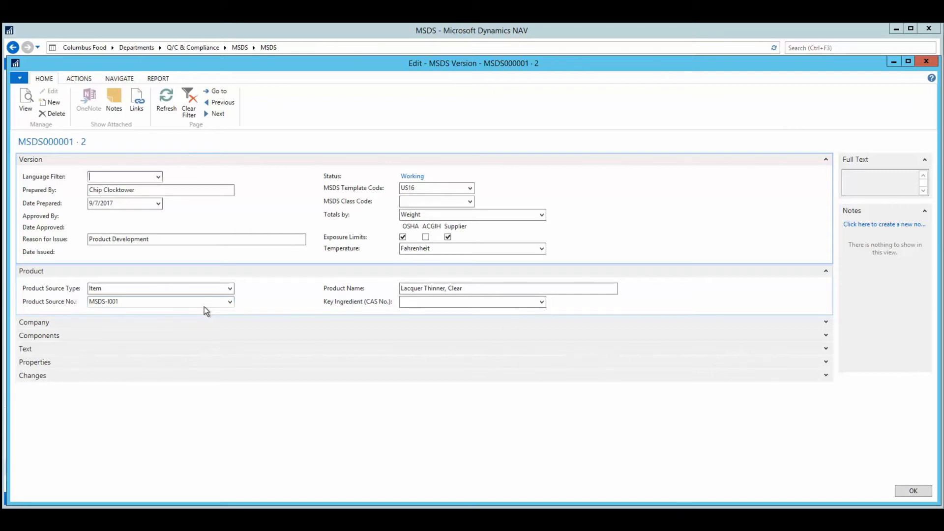
left_click(541, 302)
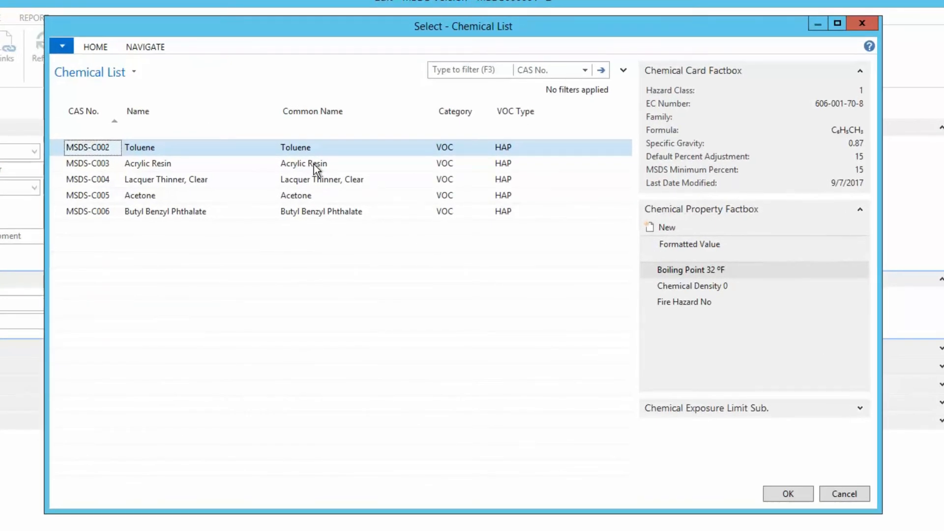
left_click(313, 163)
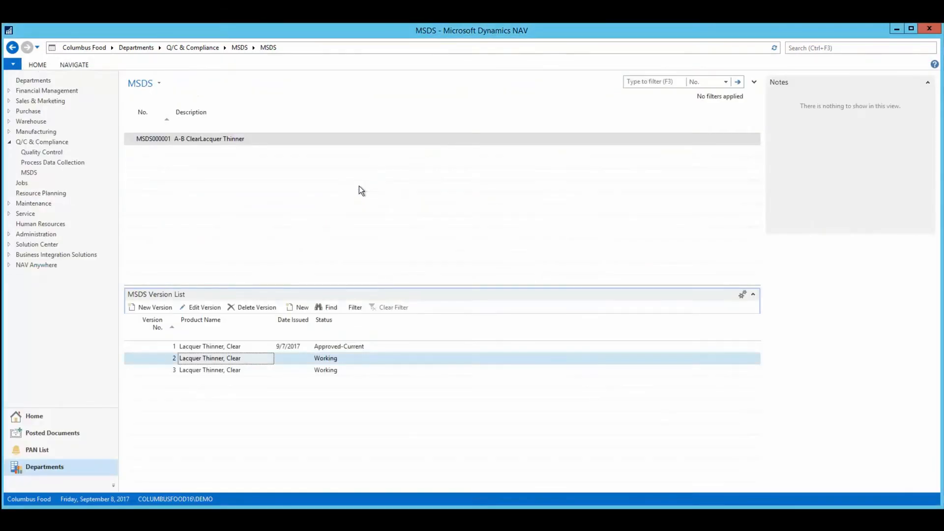
Review the sections of the US16 MSDS template, then close the templates list
left_click(239, 47)
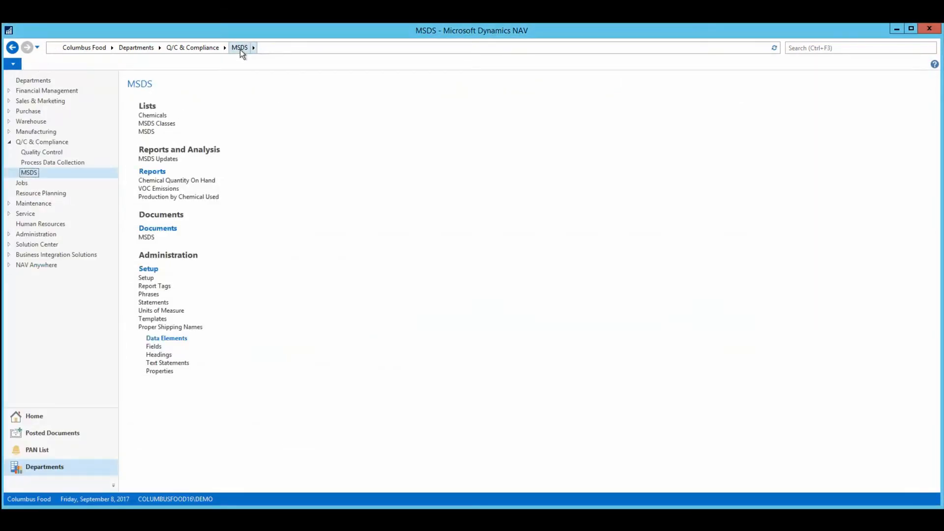
left_click(152, 319)
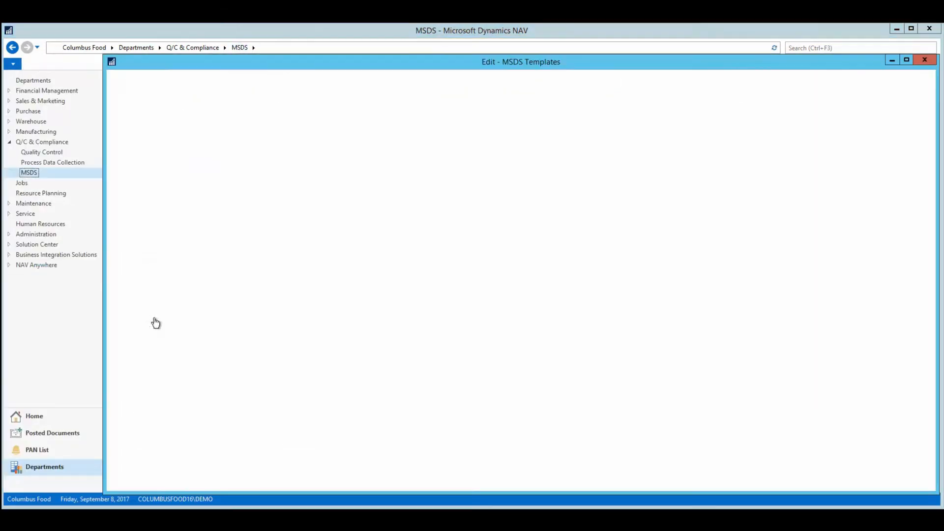
left_click(225, 99)
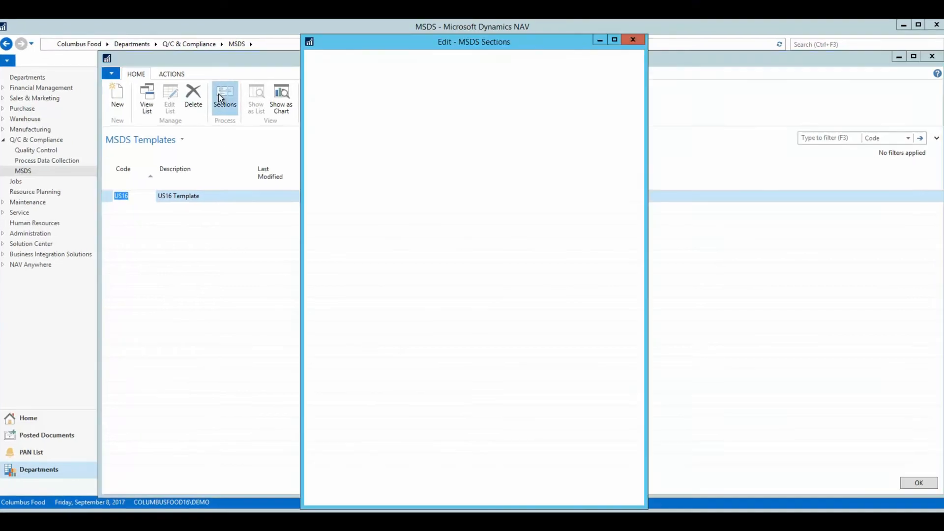
left_click(225, 96)
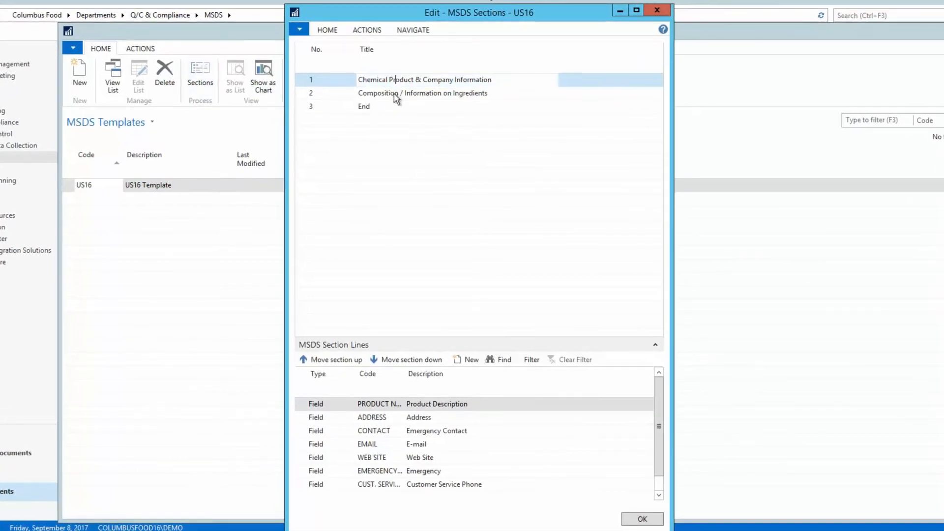
left_click(364, 106)
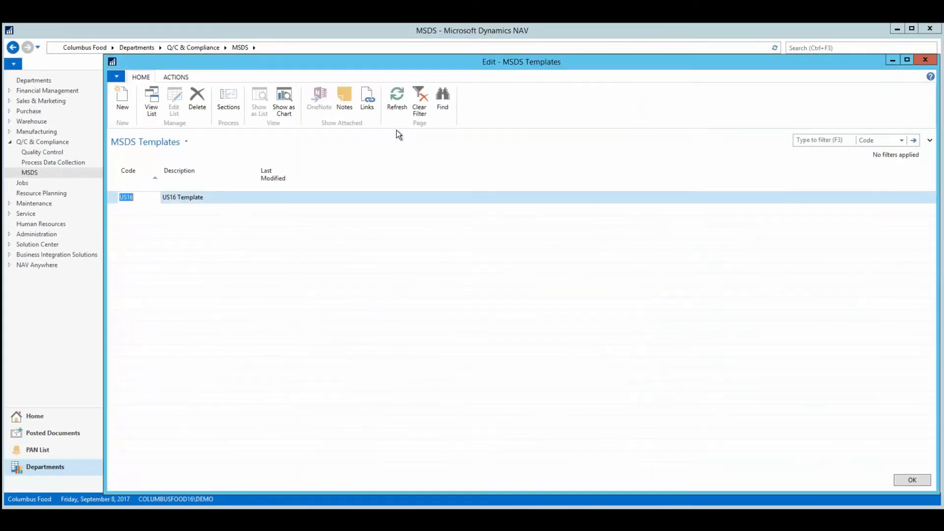
left_click(925, 59)
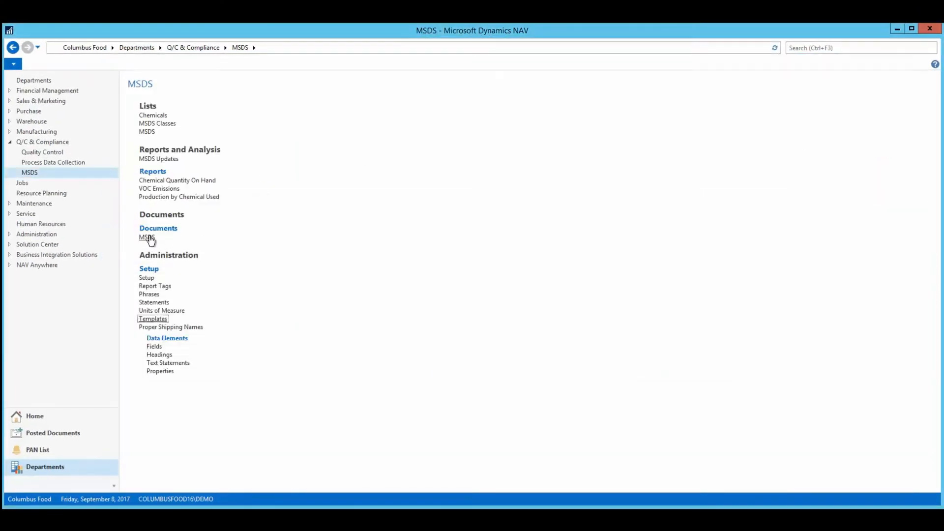
Export the MSDS data sheet report for MSDS000001 version 2 as a PDF
left_click(147, 236)
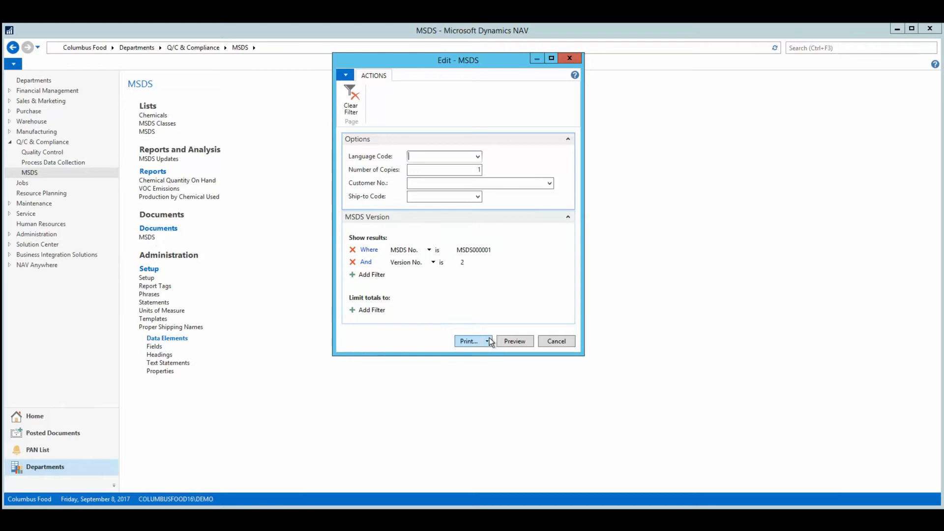
left_click(487, 341)
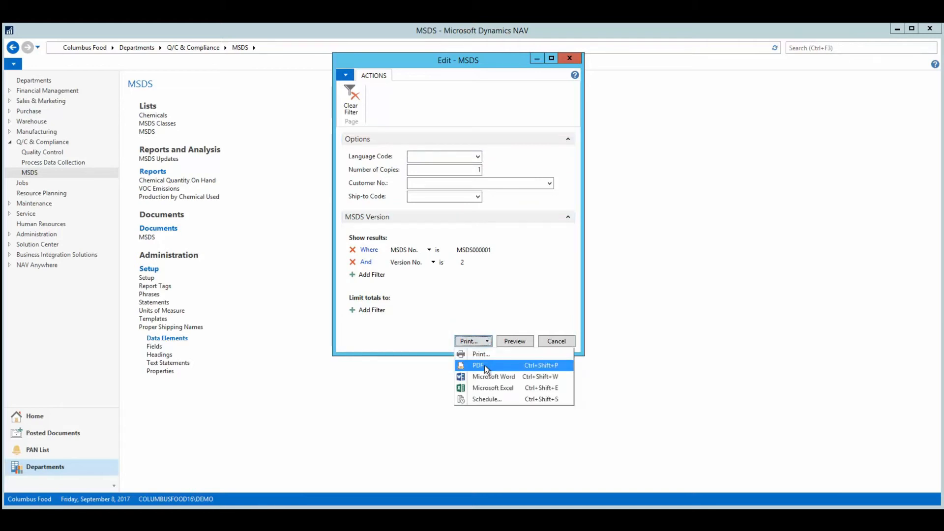
left_click(477, 365)
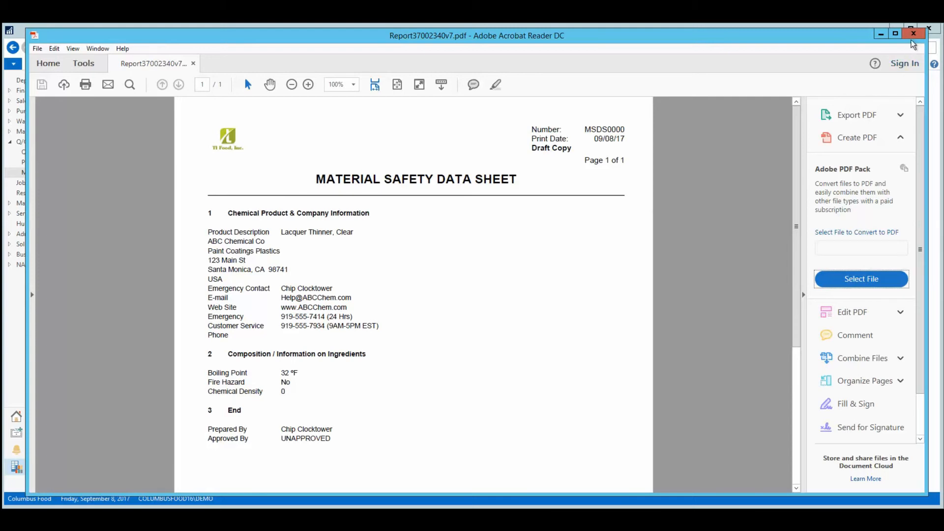
Close the draft lacquer thinner data sheet PDF in Acrobat Reader
left_click(913, 34)
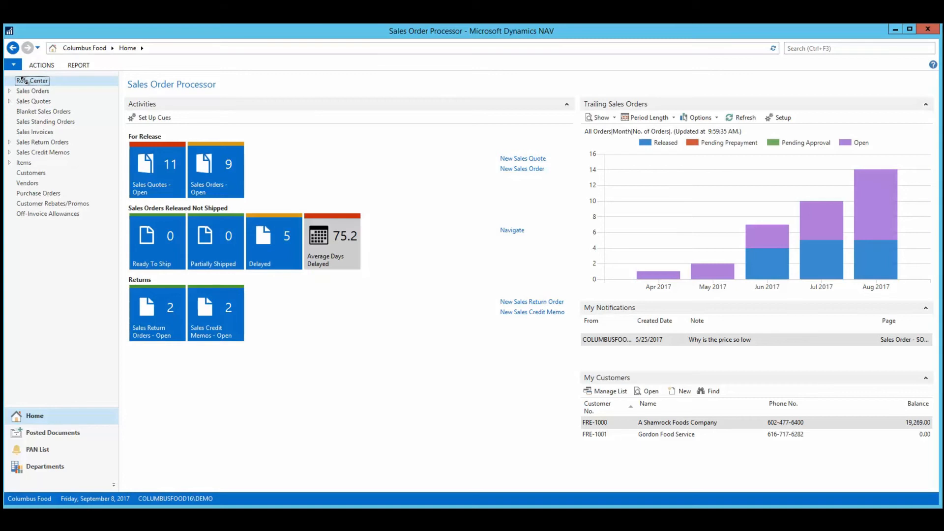
Review container CT000278's two 60-case lot lines, then go to Sales Orders - Open
left_click(37, 48)
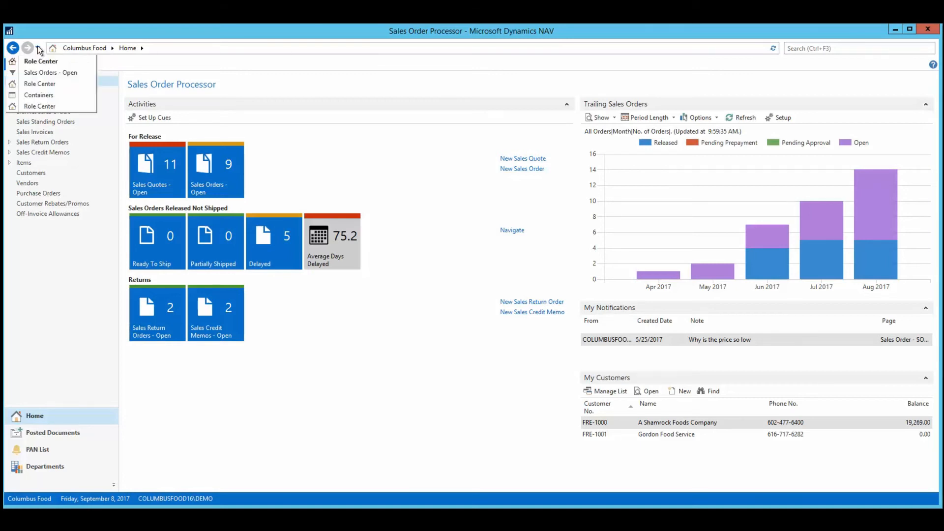
left_click(39, 94)
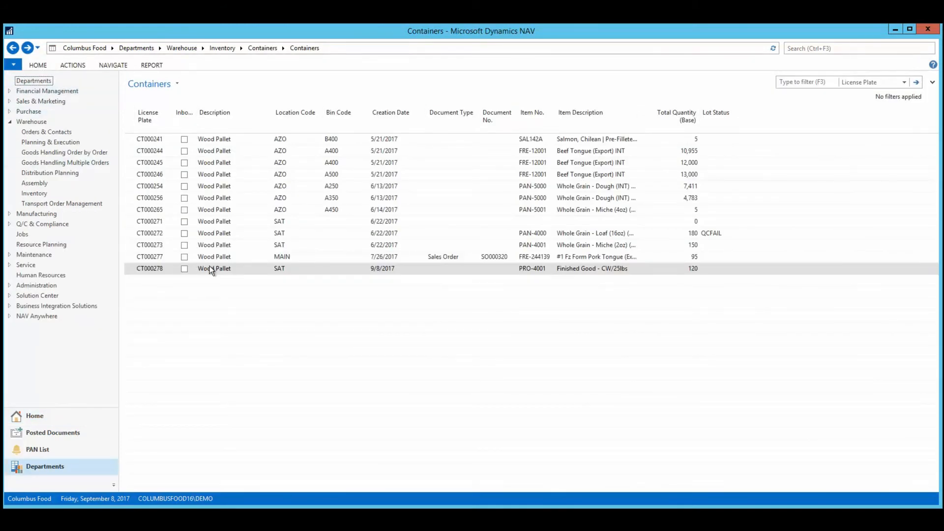
double_click(214, 268)
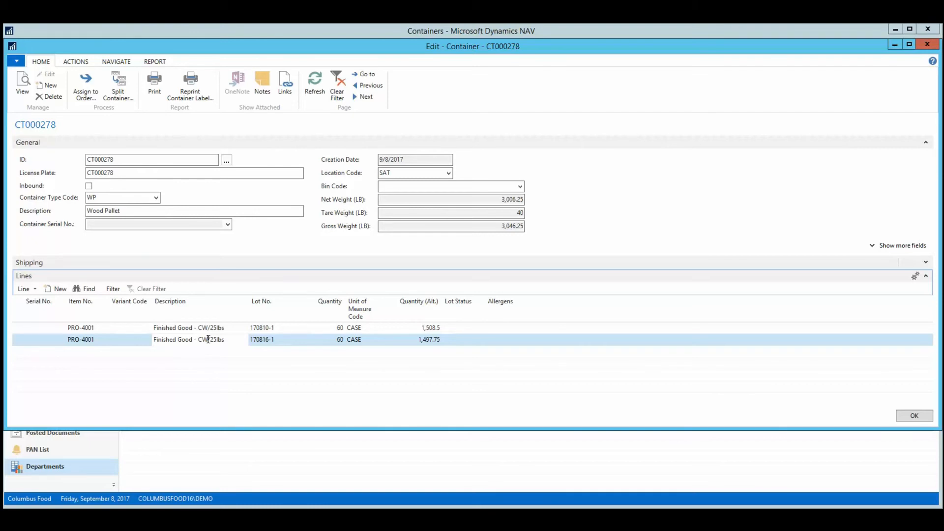
left_click(913, 415)
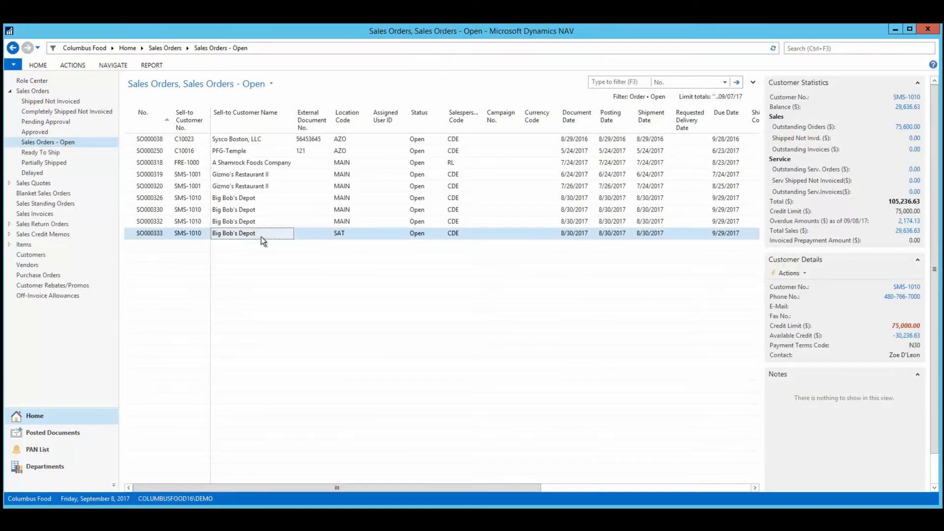
Open SO000333 and assign license plate CT000278 through Navigate > Containers
double_click(233, 233)
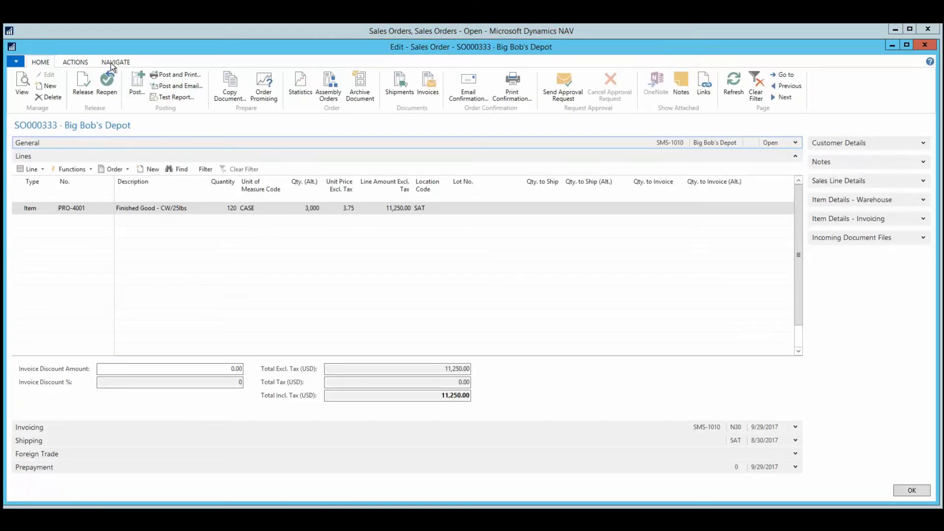
left_click(258, 74)
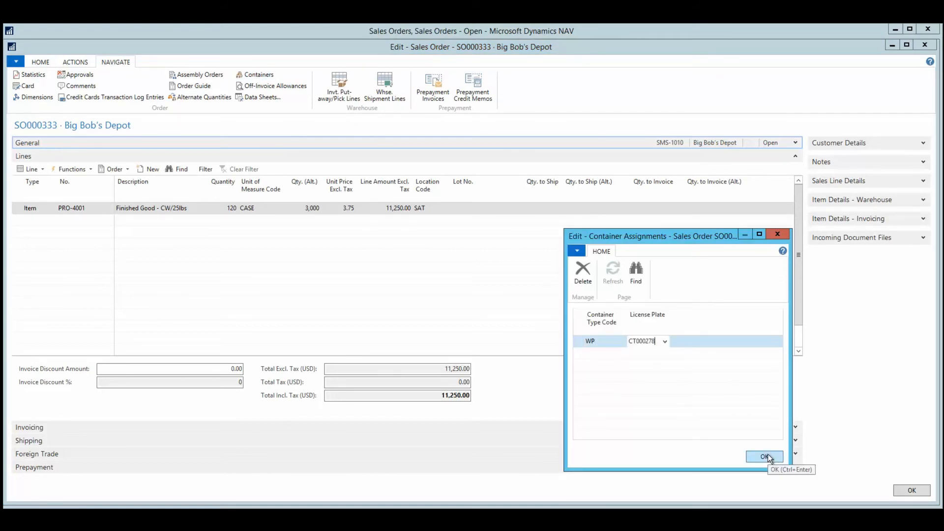
left_click(764, 456)
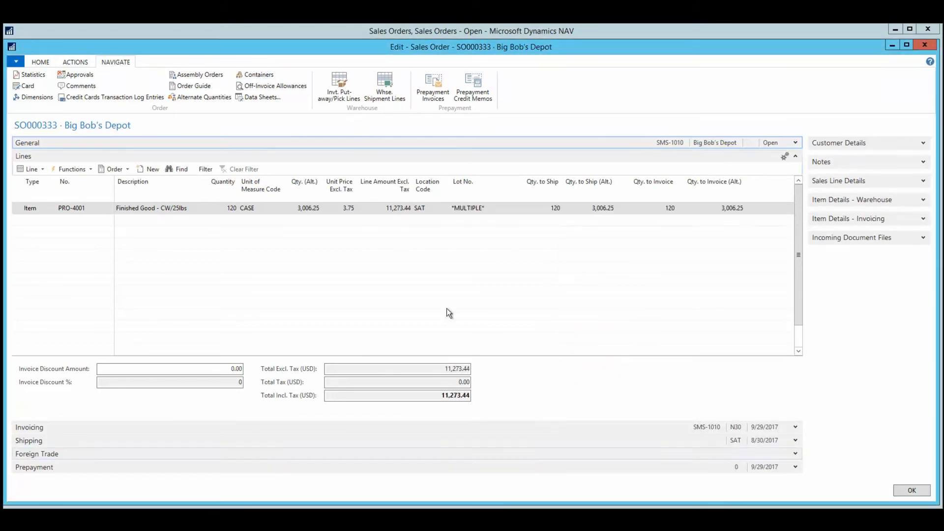